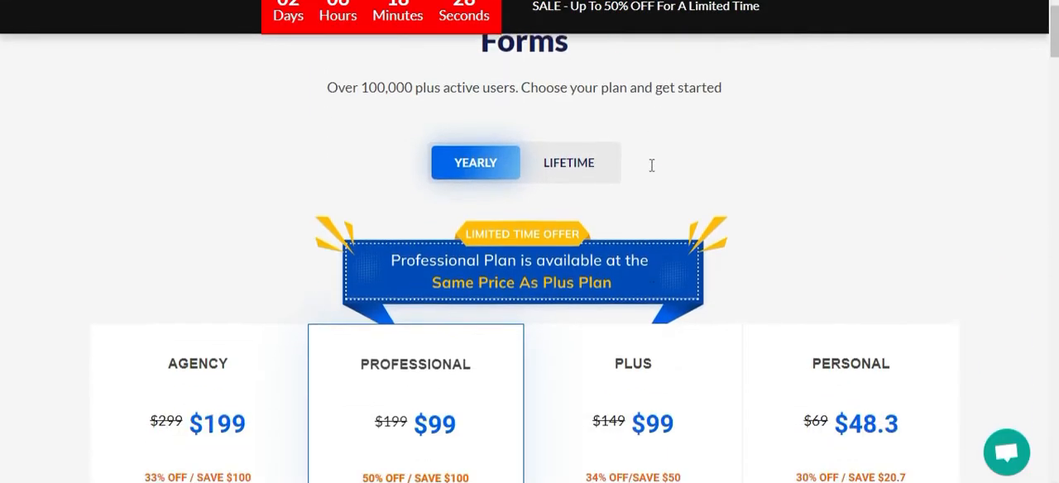
# Submit the Login form on the WPEverest site and land on the Everest Forms welcome screen.
pyautogui.scroll(-3)
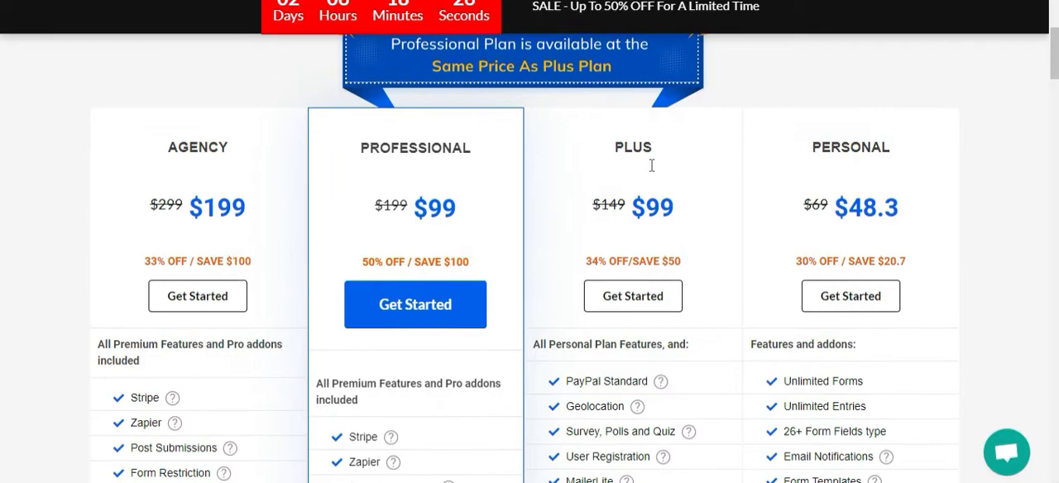
pyautogui.scroll(-3)
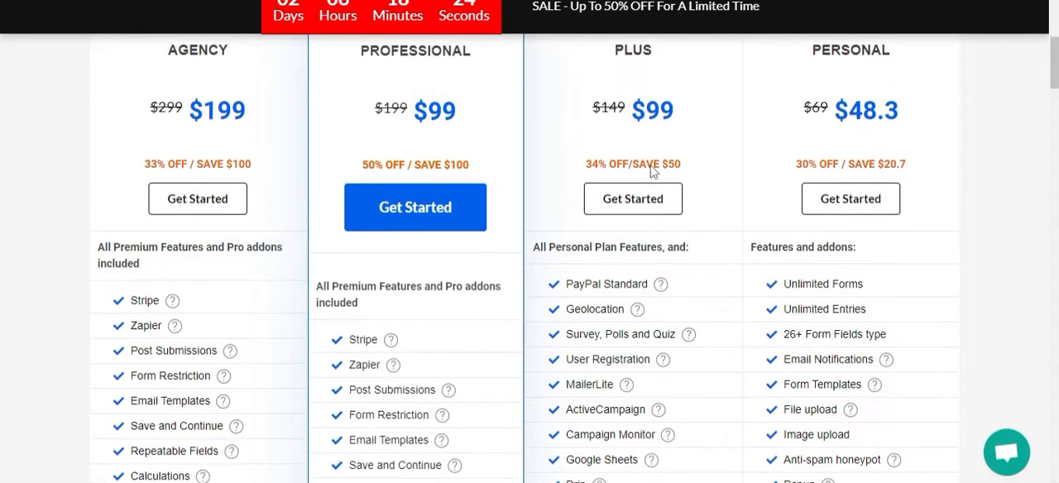
pyautogui.scroll(3)
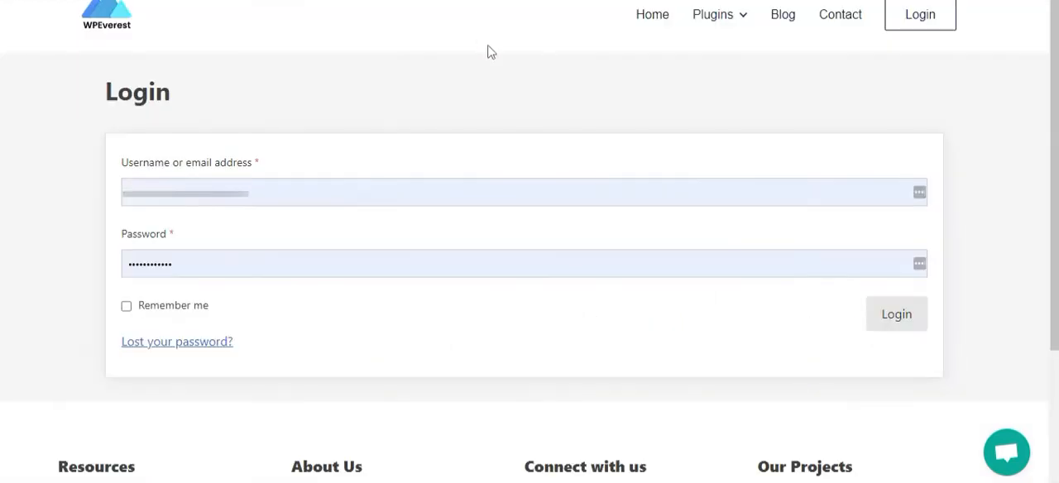
pyautogui.moveTo(966, 324)
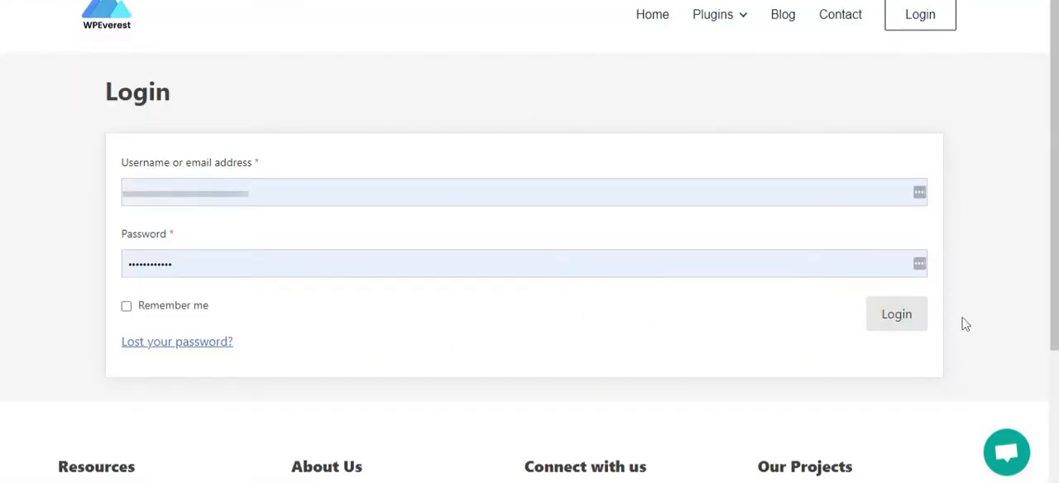
pyautogui.click(897, 315)
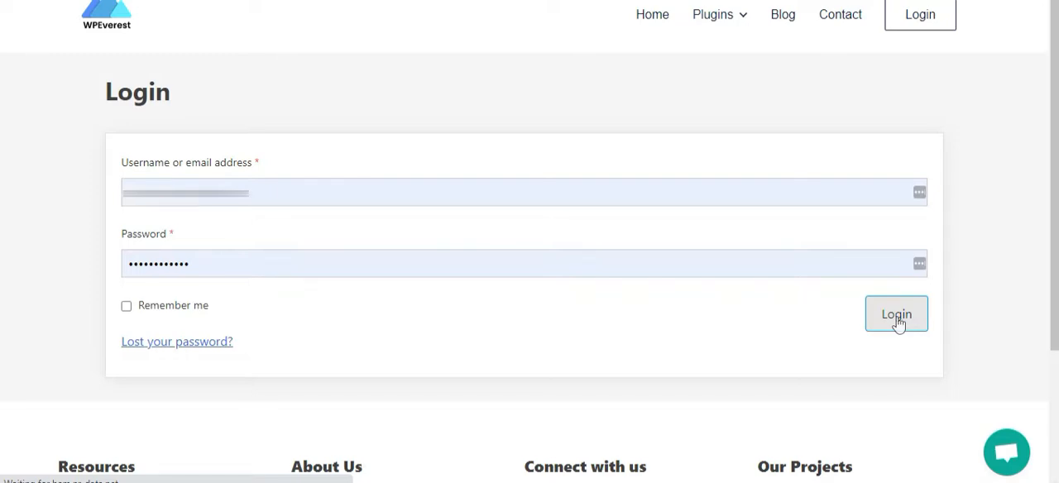
pyautogui.click(897, 315)
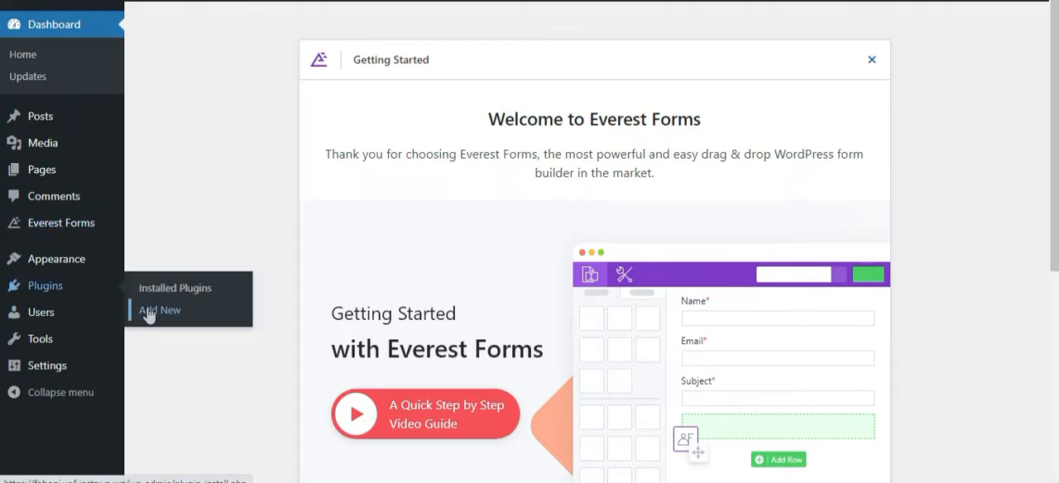
# Go to Plugins > Add New and reveal the Upload Plugin area.
pyautogui.click(159, 309)
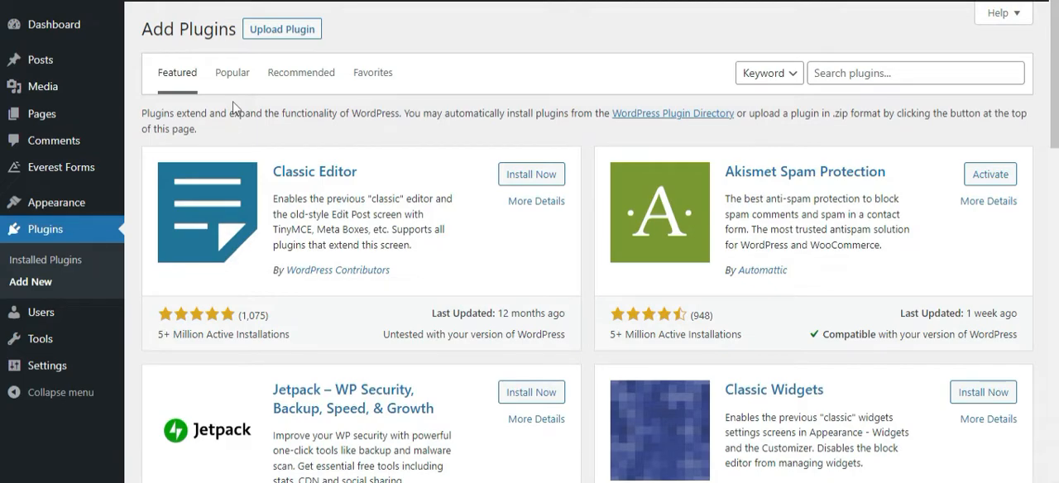
pyautogui.moveTo(430, 46)
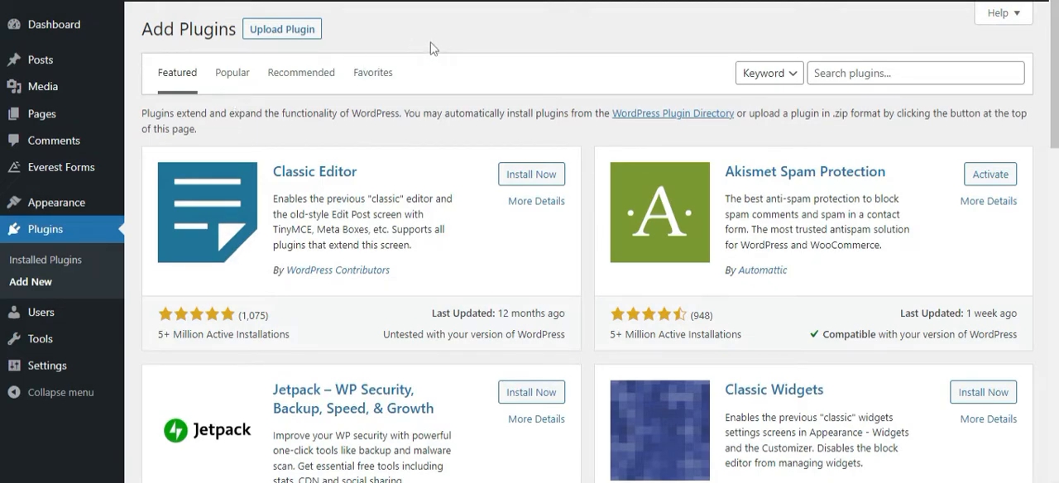
pyautogui.moveTo(445, 45)
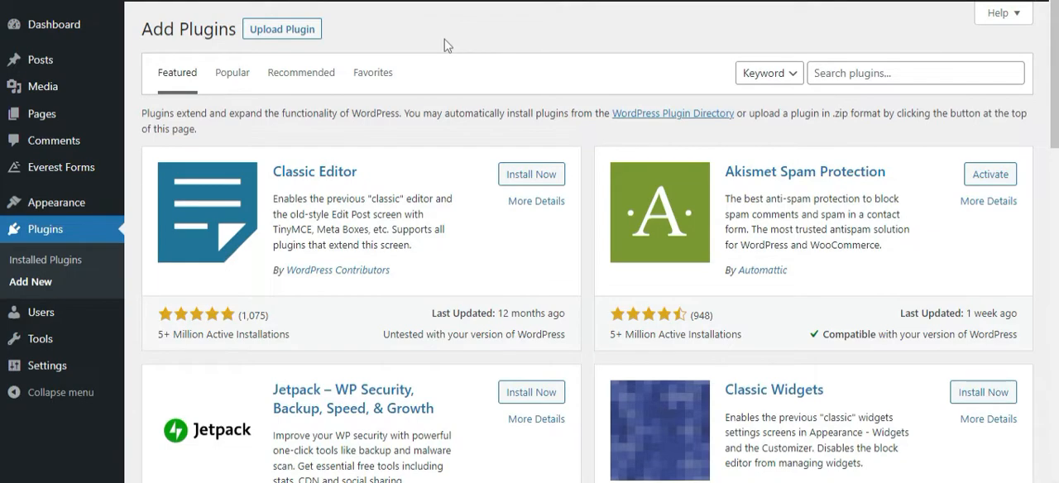
pyautogui.click(281, 28)
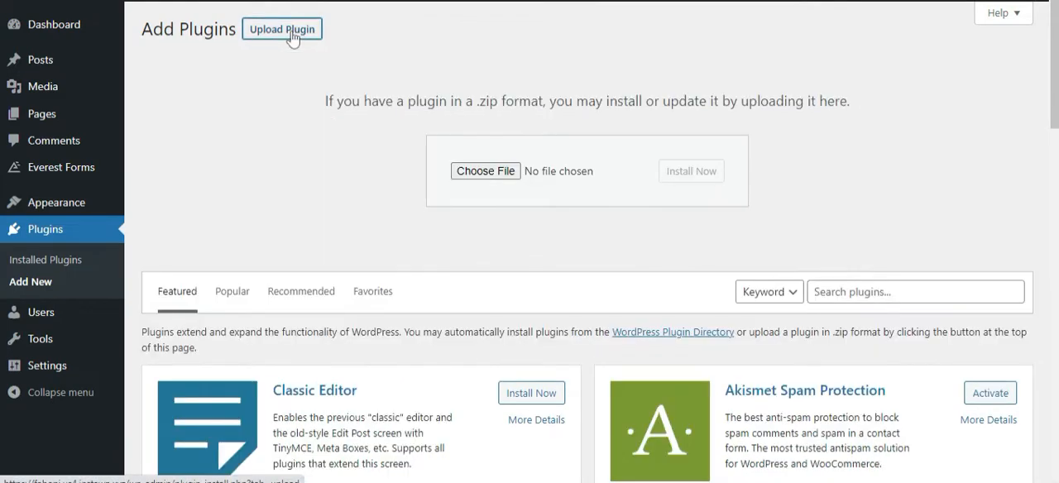
# Choose everest-forms-pro-1.5.6.zip from Downloads and install it with Install Now.
pyautogui.click(487, 171)
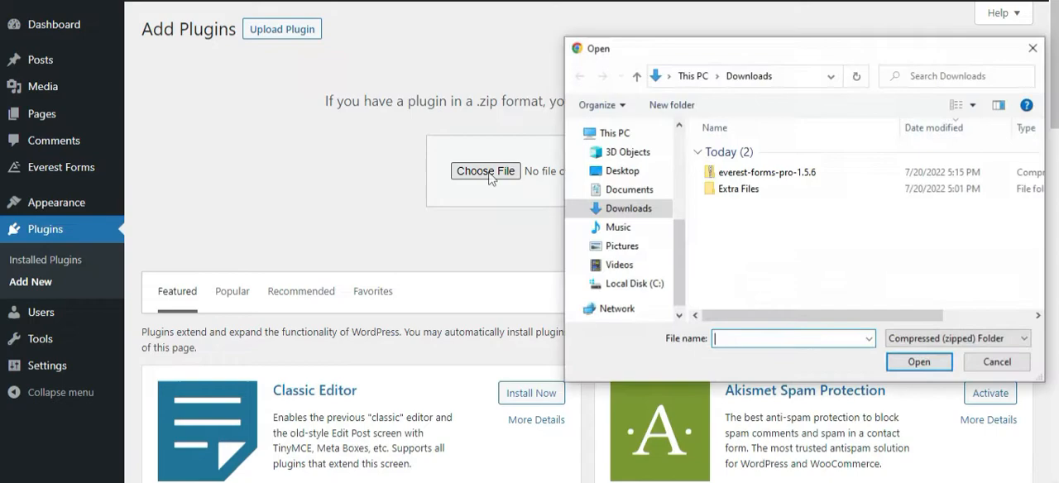
pyautogui.click(765, 173)
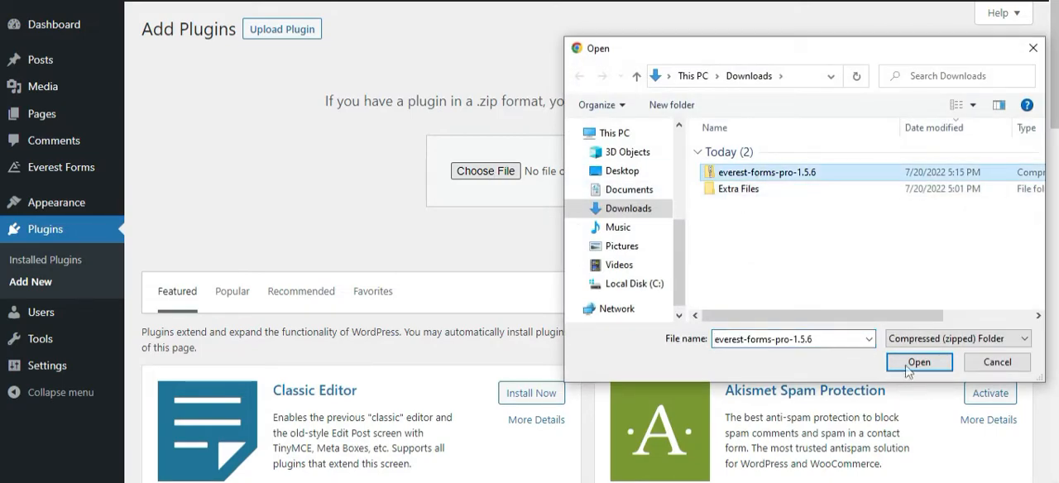
pyautogui.click(918, 363)
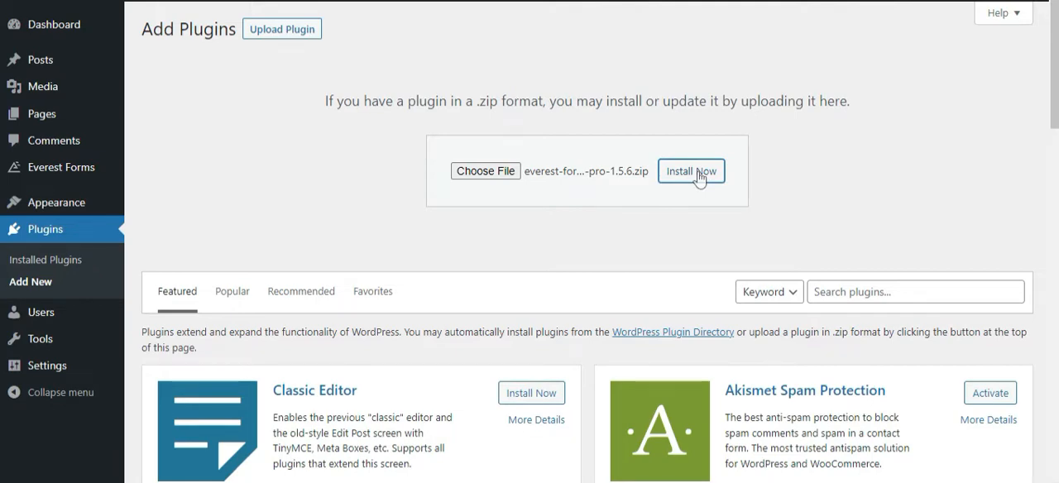
pyautogui.click(692, 171)
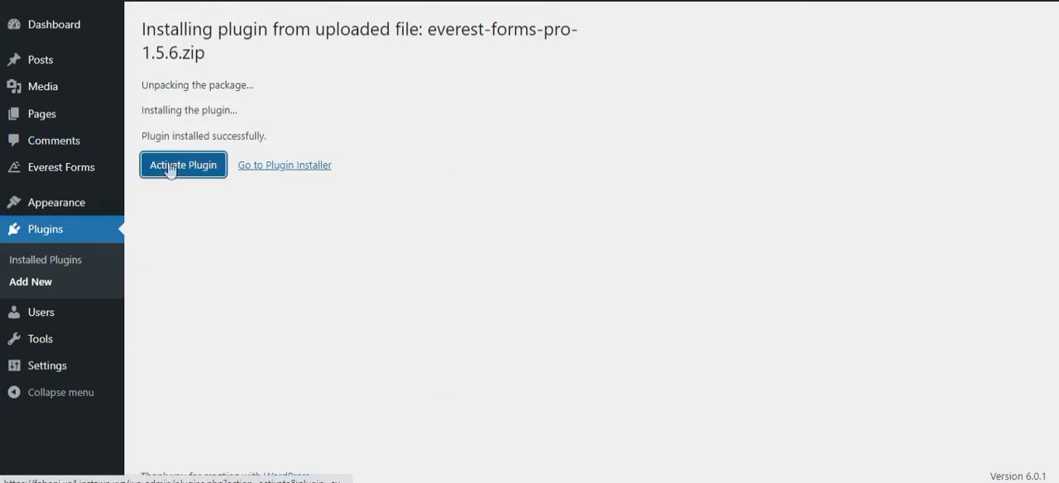
# Activate the installed Everest Forms (Pro) 1.5.6 plugin, reaching the Plugins list.
pyautogui.click(182, 164)
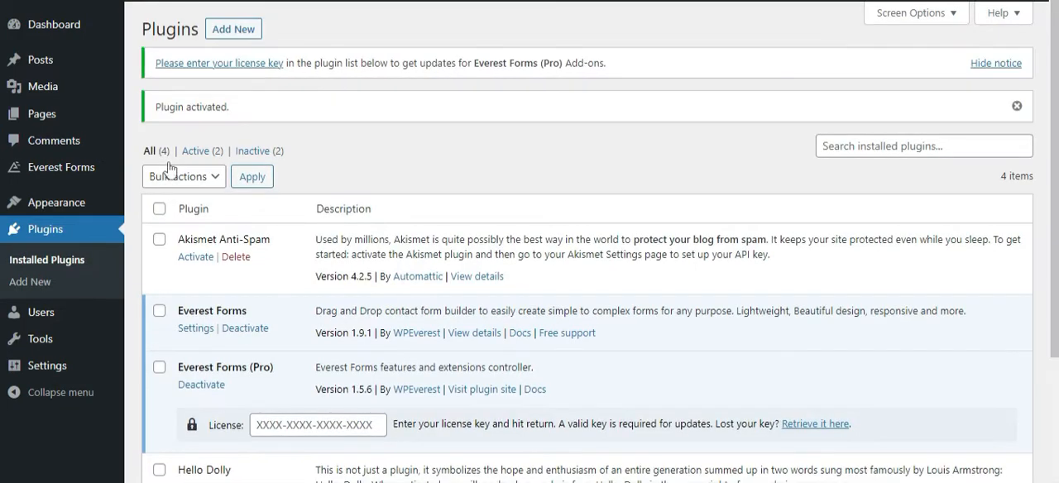
pyautogui.moveTo(394, 146)
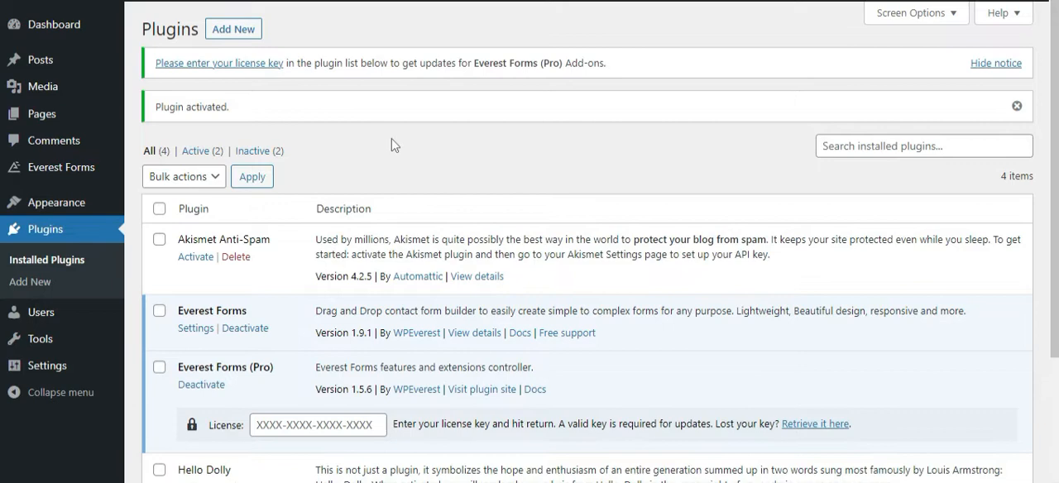
pyautogui.moveTo(391, 170)
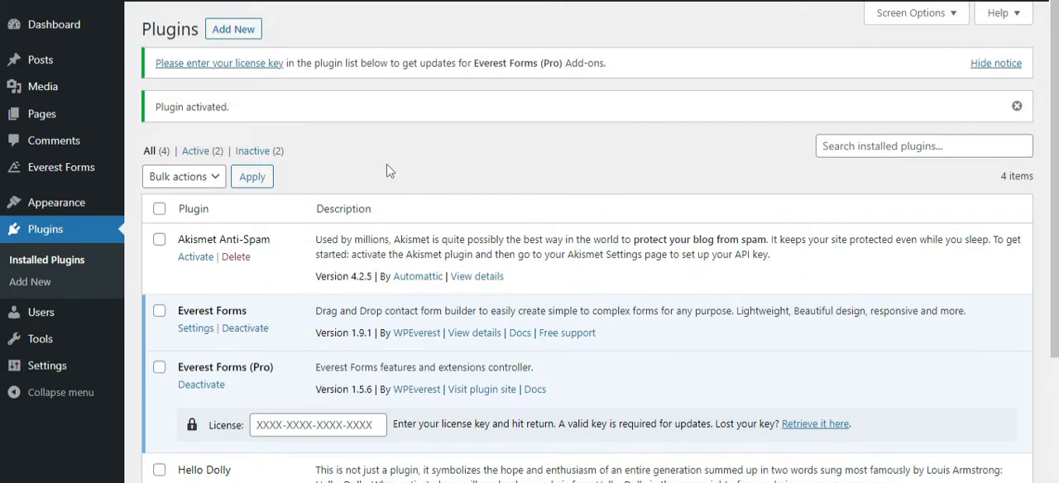
pyautogui.moveTo(431, 363)
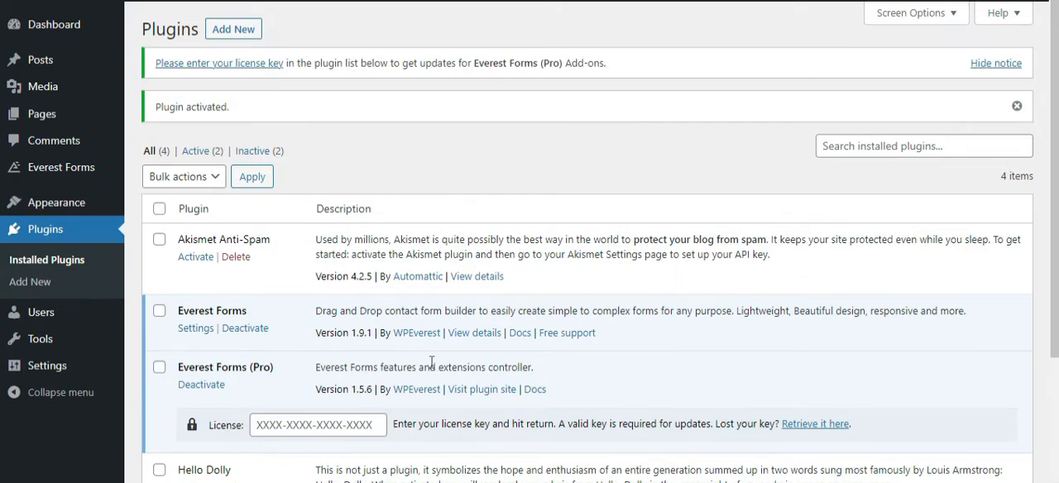
pyautogui.moveTo(379, 92)
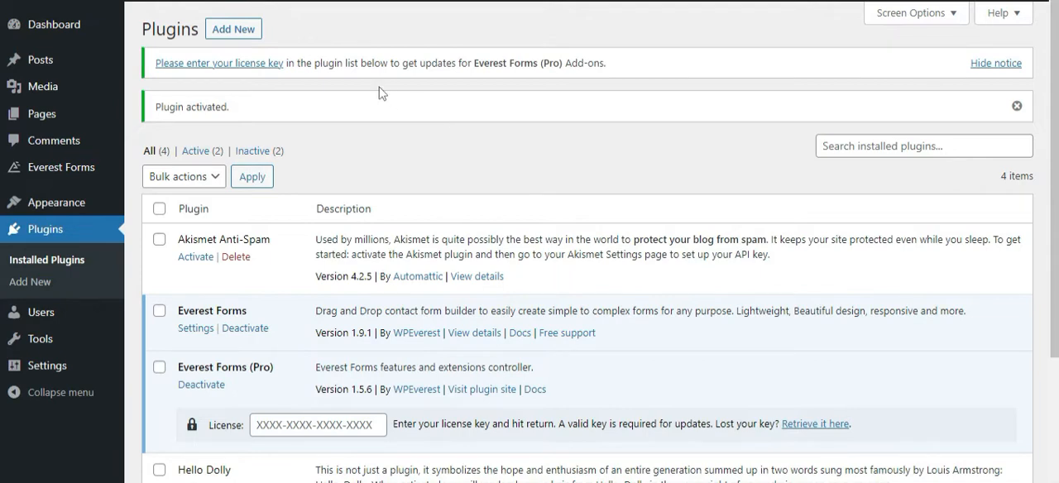
pyautogui.moveTo(275, 65)
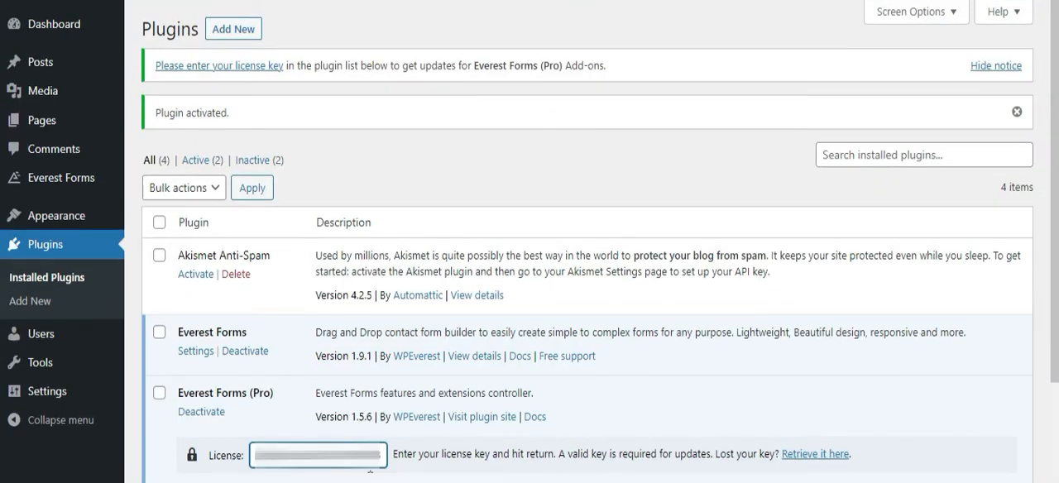
pyautogui.moveTo(543, 372)
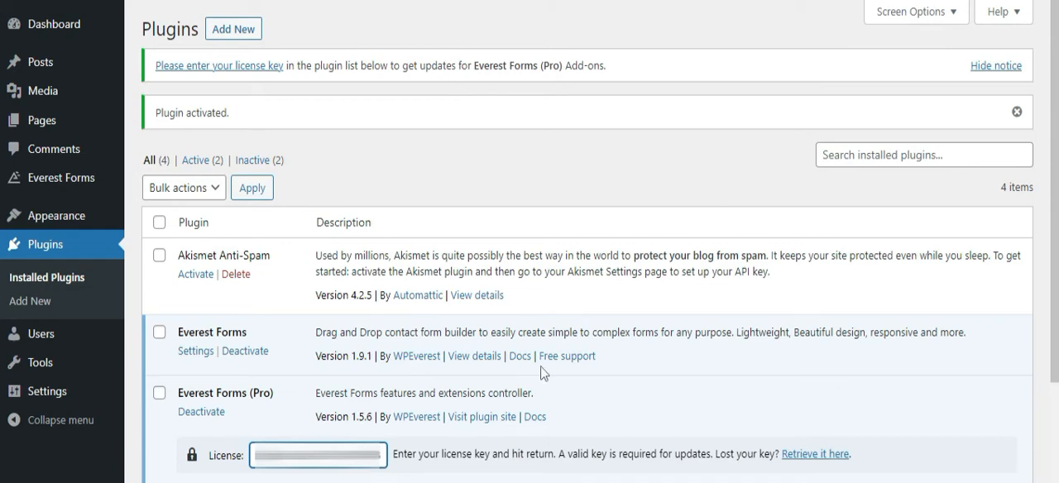